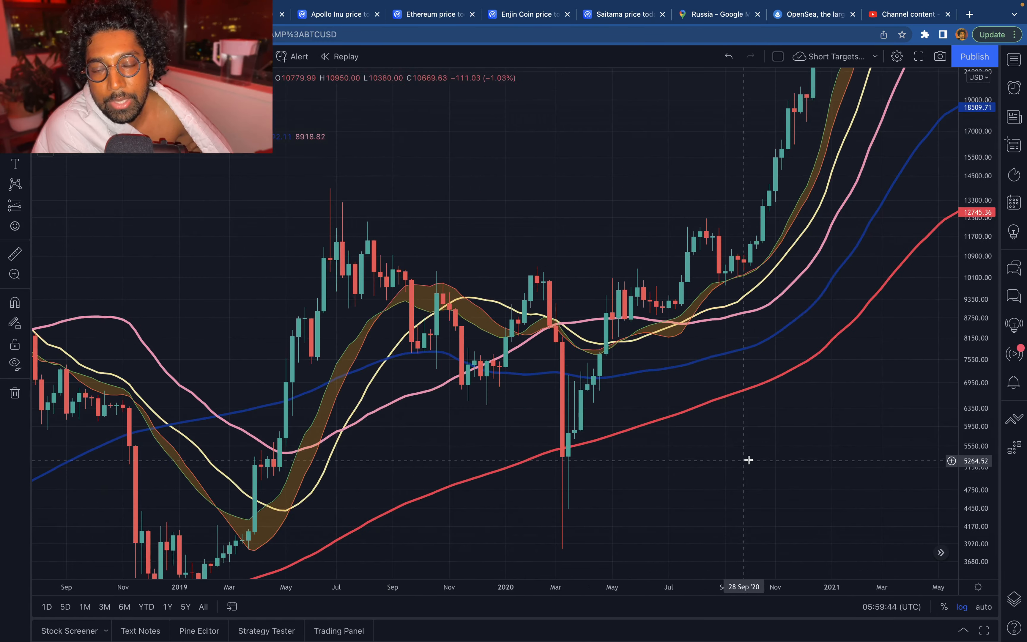
Step: Pan the weekly BTCUSD chart so the 2021–2022 candles sit around the support band and 50/100/200 MAs
{"action": "left_click_drag", "start_coordinate": [749, 460], "coordinate": [529, 557]}
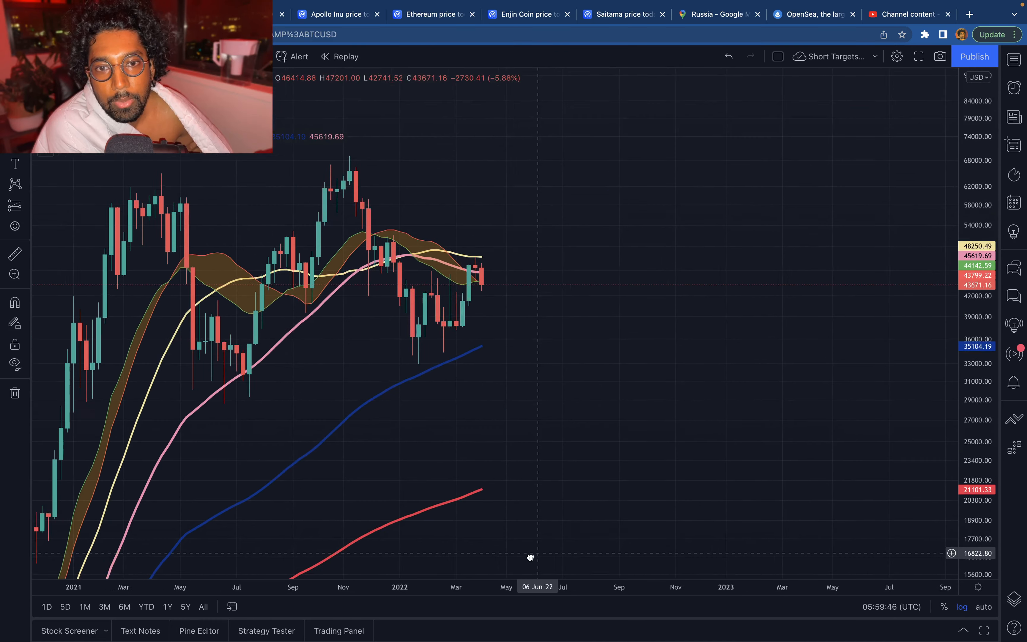
{"action": "left_click_drag", "start_coordinate": [528, 557], "coordinate": [448, 428]}
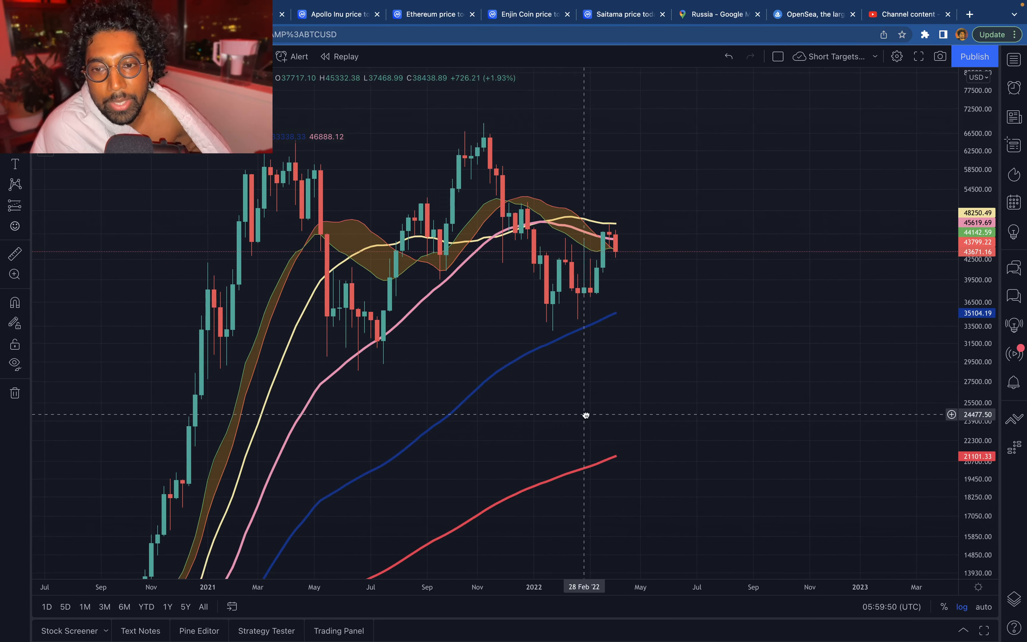
{"action": "left_click_drag", "start_coordinate": [585, 413], "coordinate": [653, 366]}
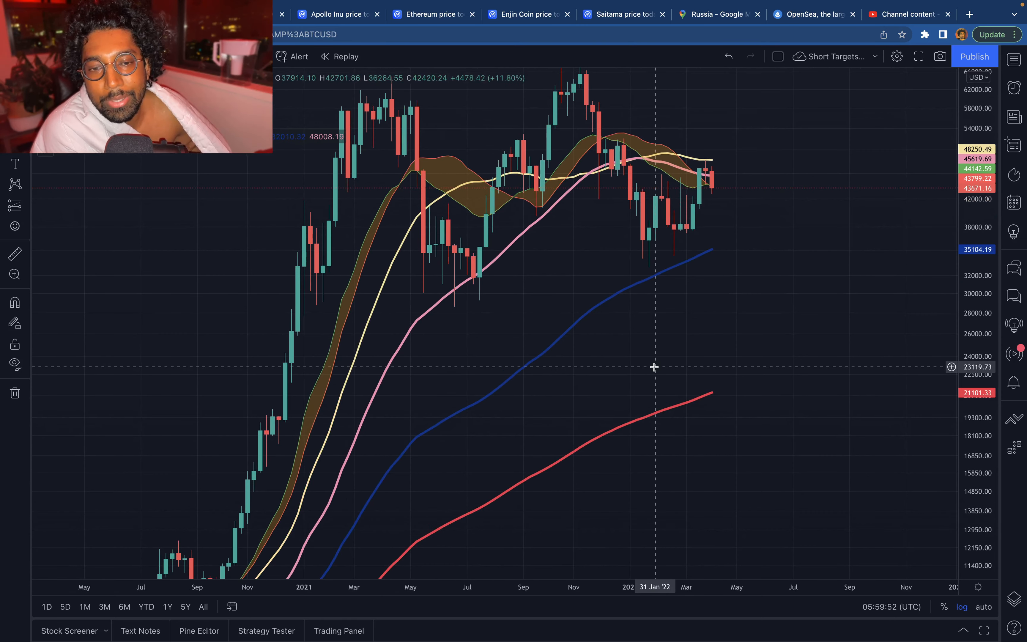
{"action": "mouse_move", "coordinate": [625, 331]}
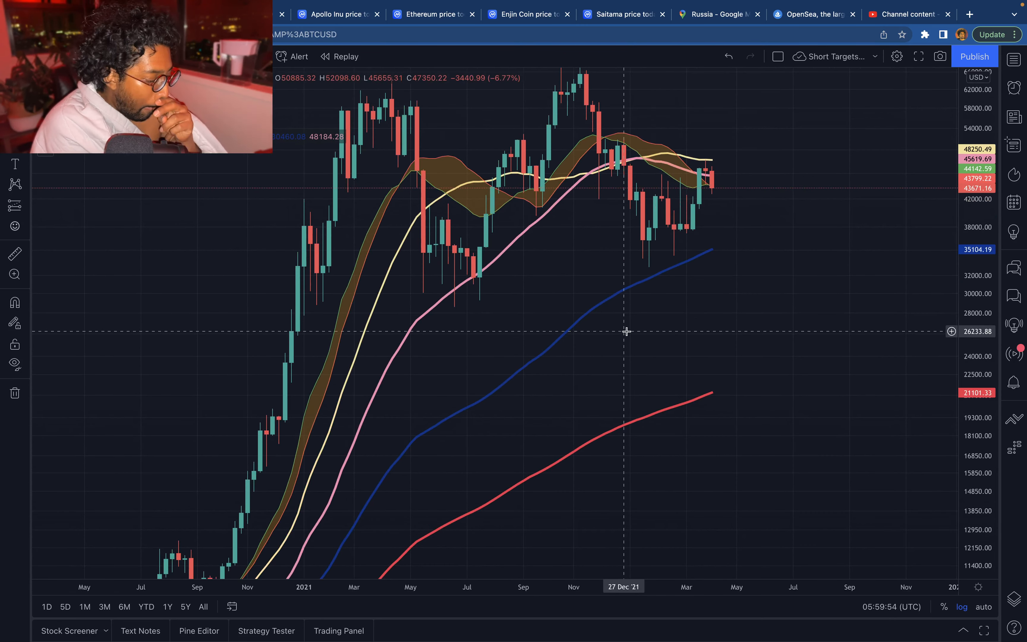
{"action": "left_click_drag", "start_coordinate": [625, 331], "coordinate": [697, 258]}
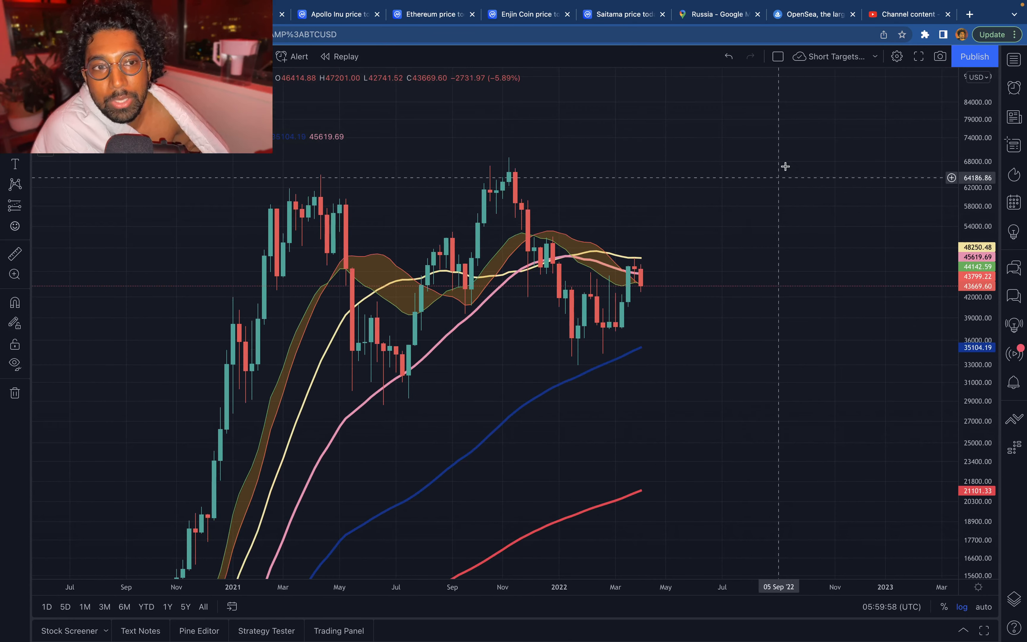
{"action": "mouse_move", "coordinate": [760, 324]}
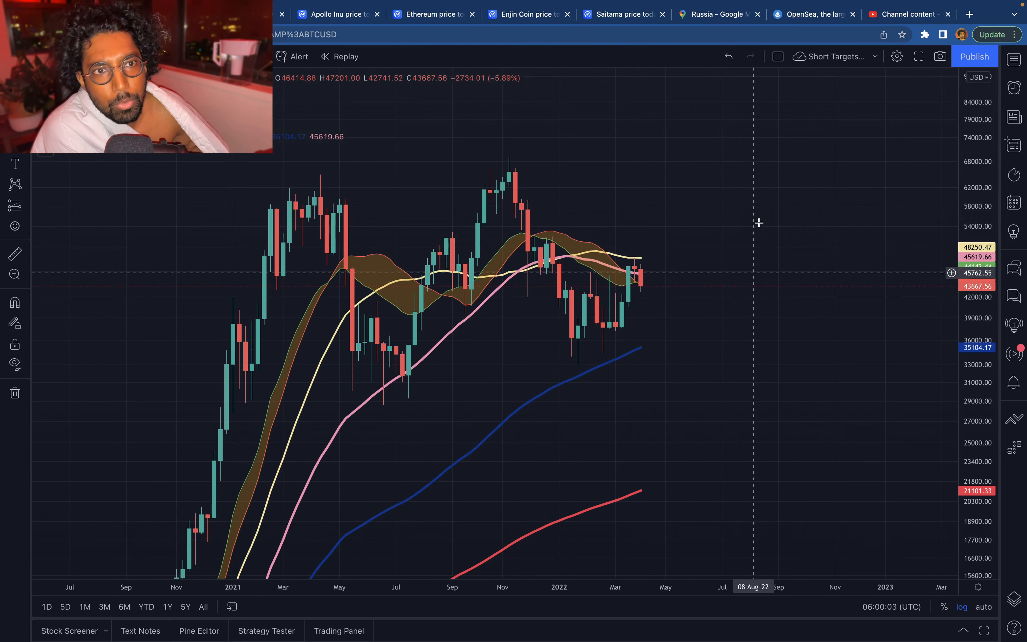
{"action": "left_click", "coordinate": [811, 7]}
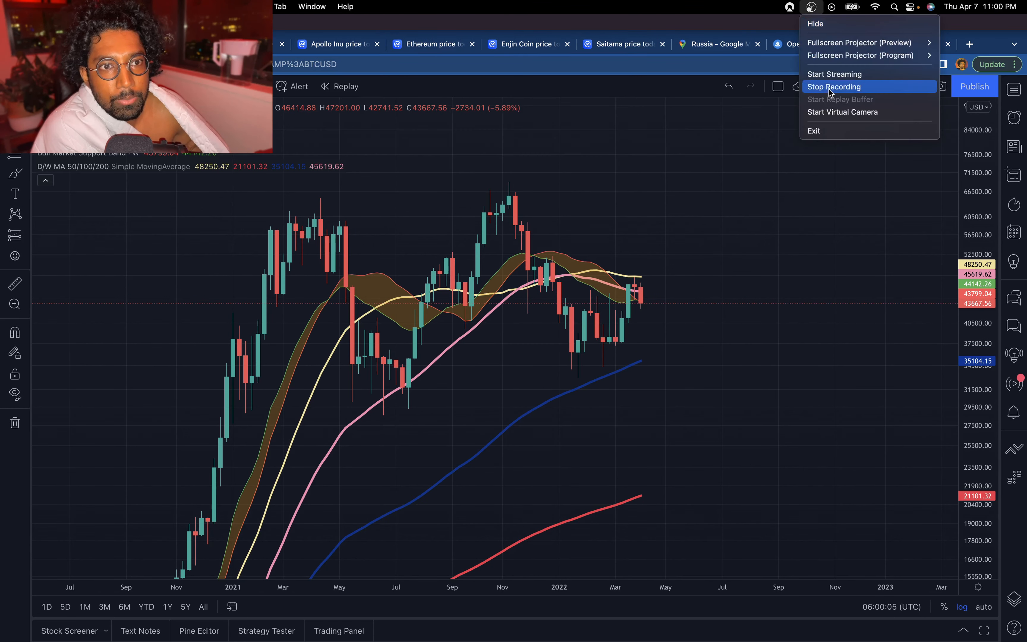